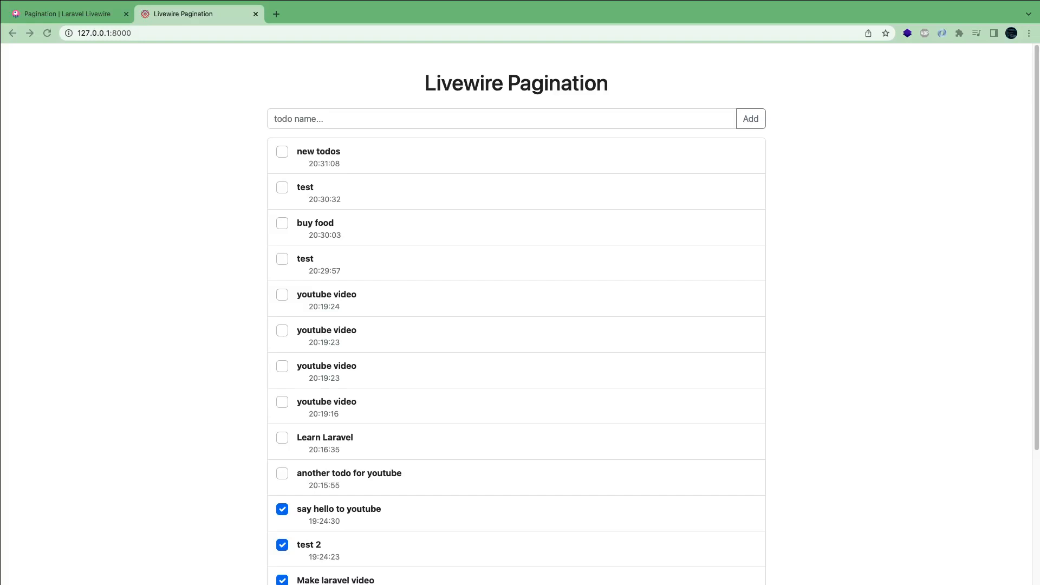
- Add a new 'any todo' item to the top of the todo list
scroll(down, 3)
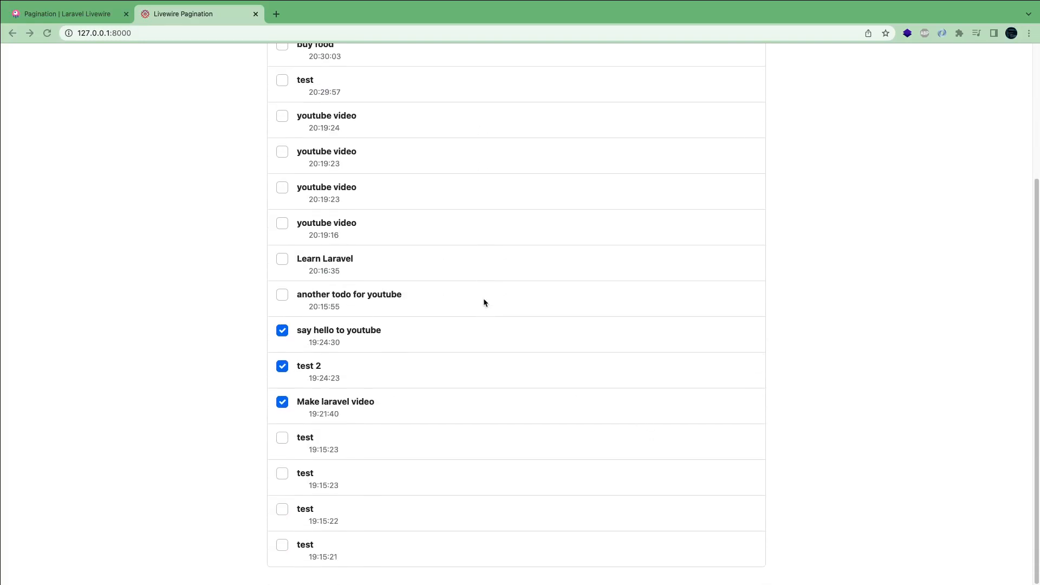
scroll(up, 3)
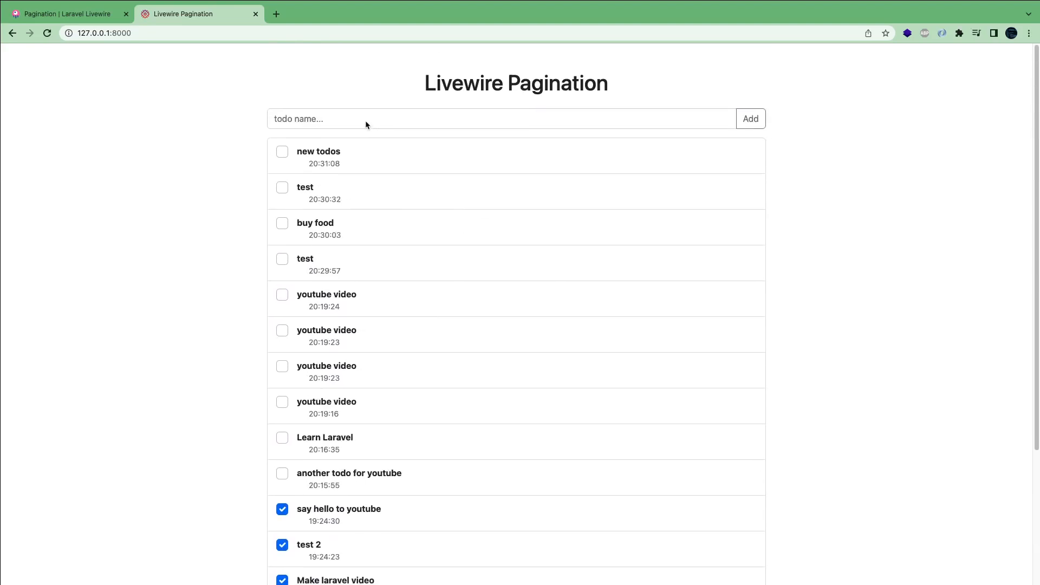
text(any tod)
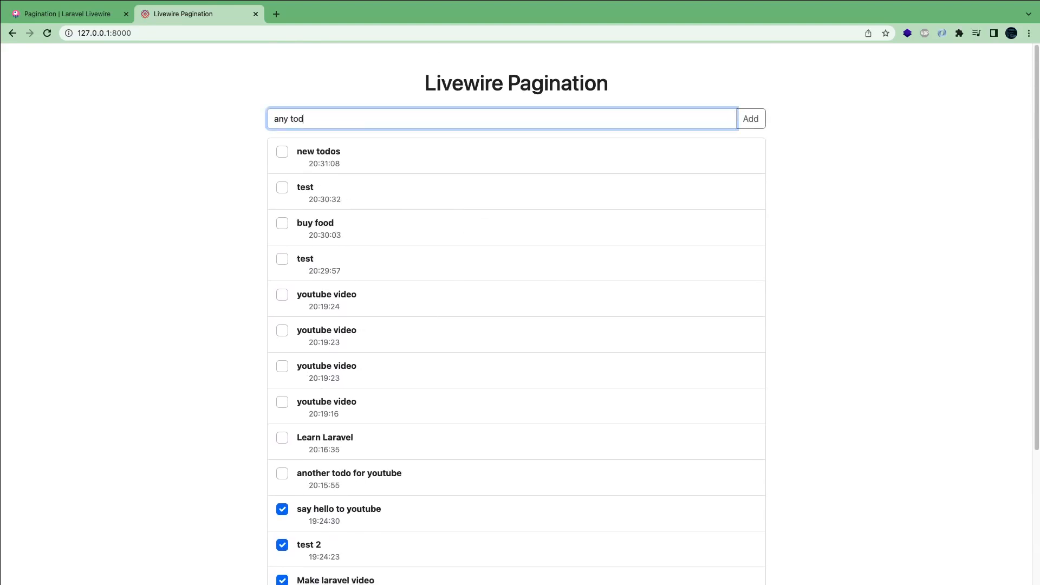
click(750, 118)
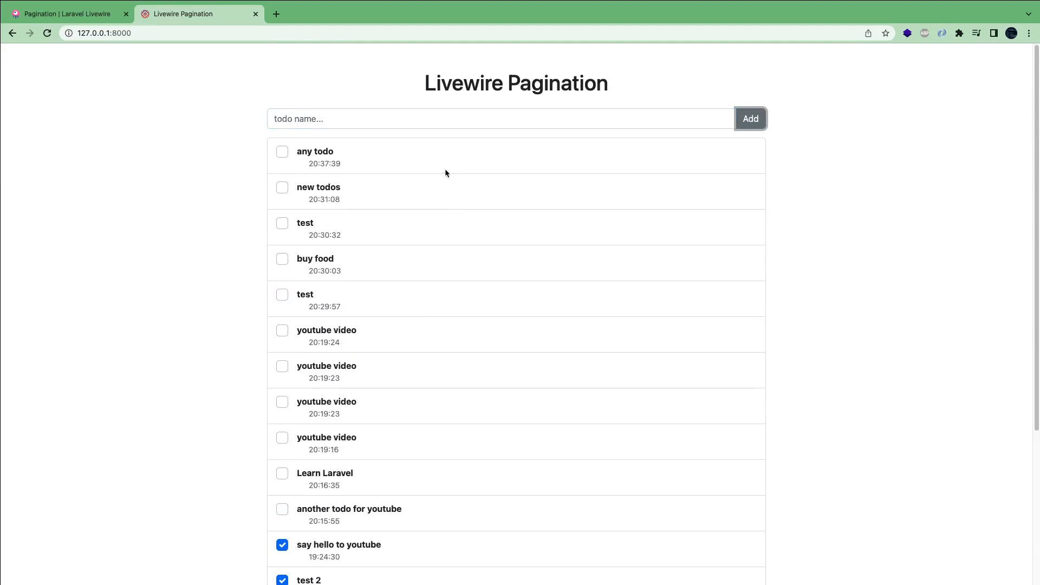
mouse_move(292, 159)
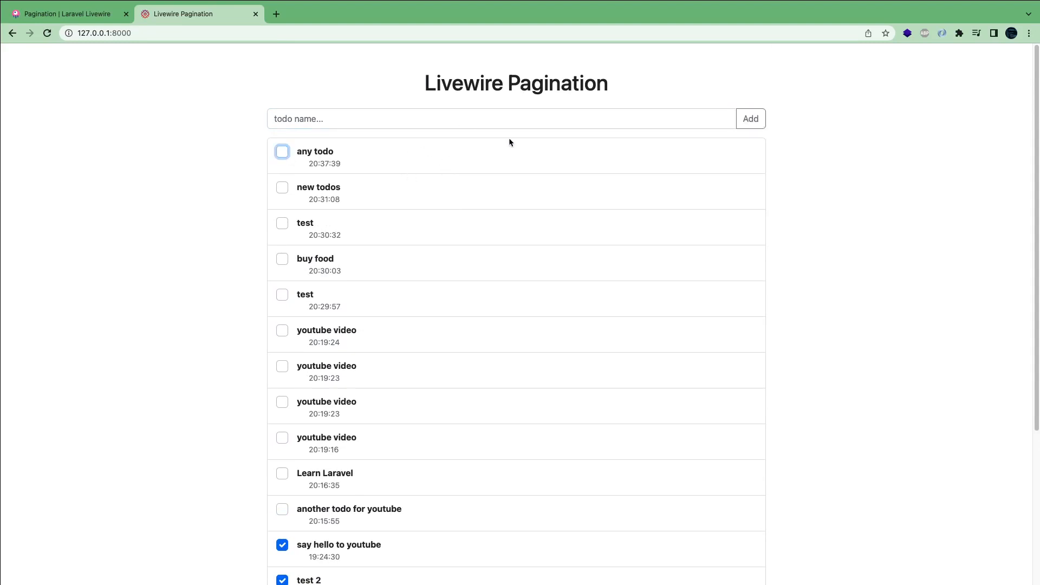
- Untick the completed 'Make laravel video' todo and return to the editor
scroll(down, 3)
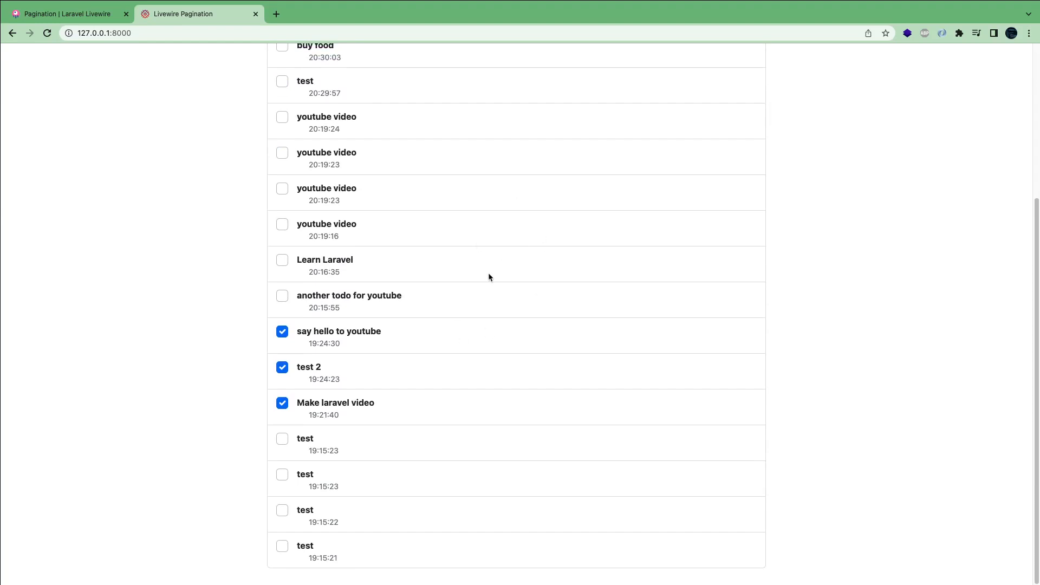
click(282, 402)
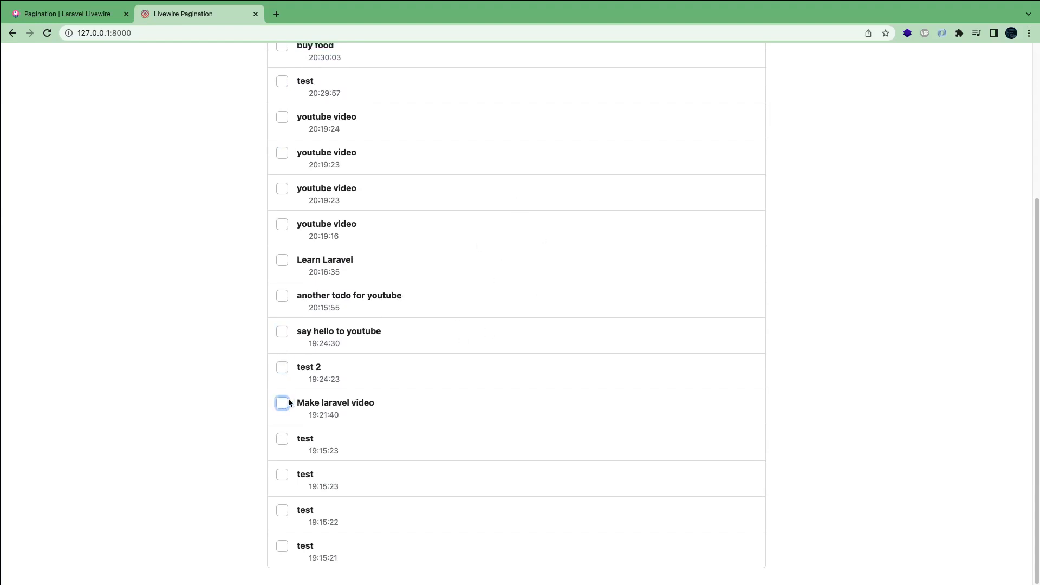
scroll(up, 3)
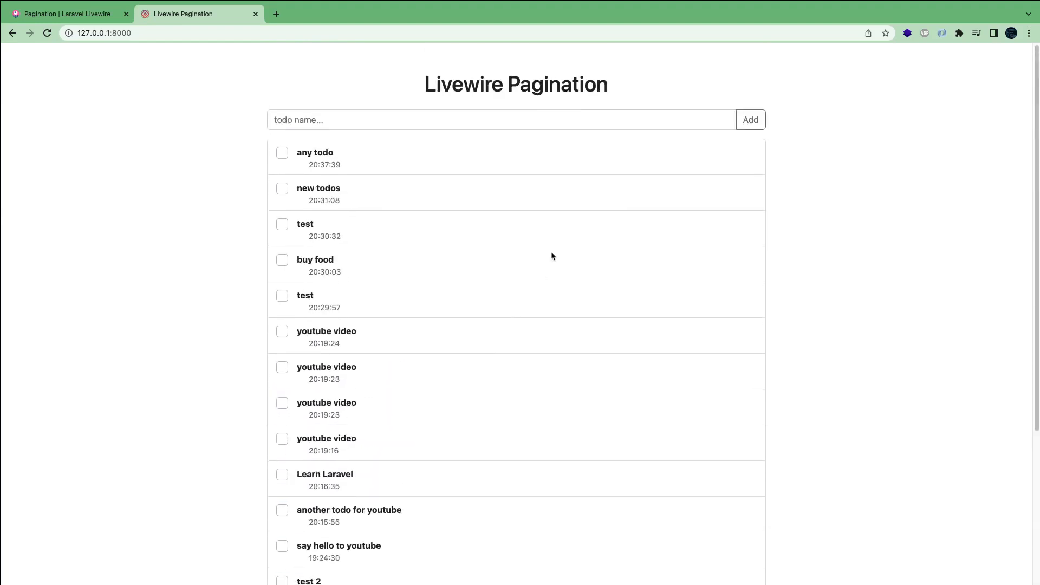
key(alt+tab)
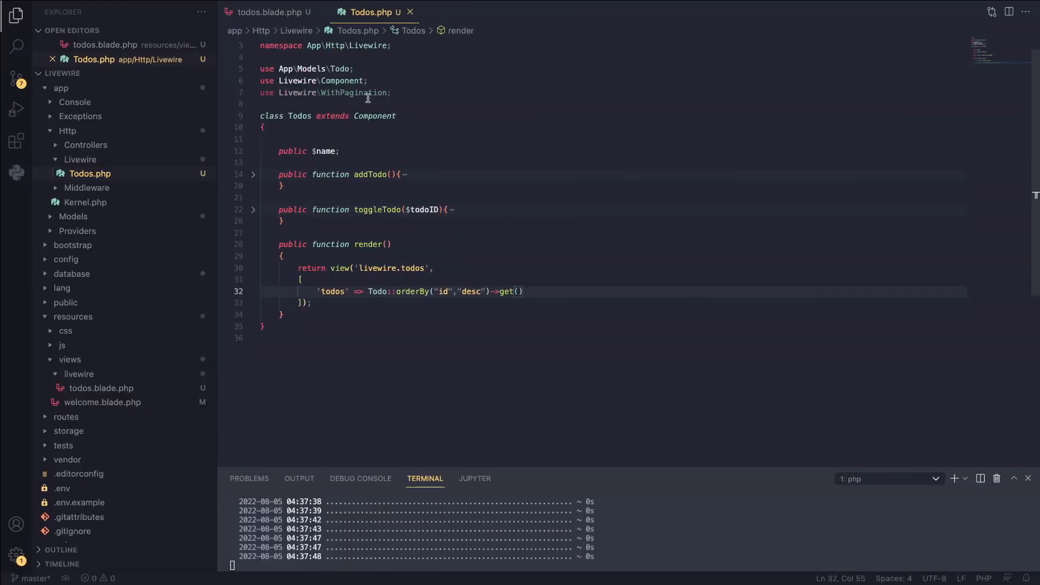
click(269, 12)
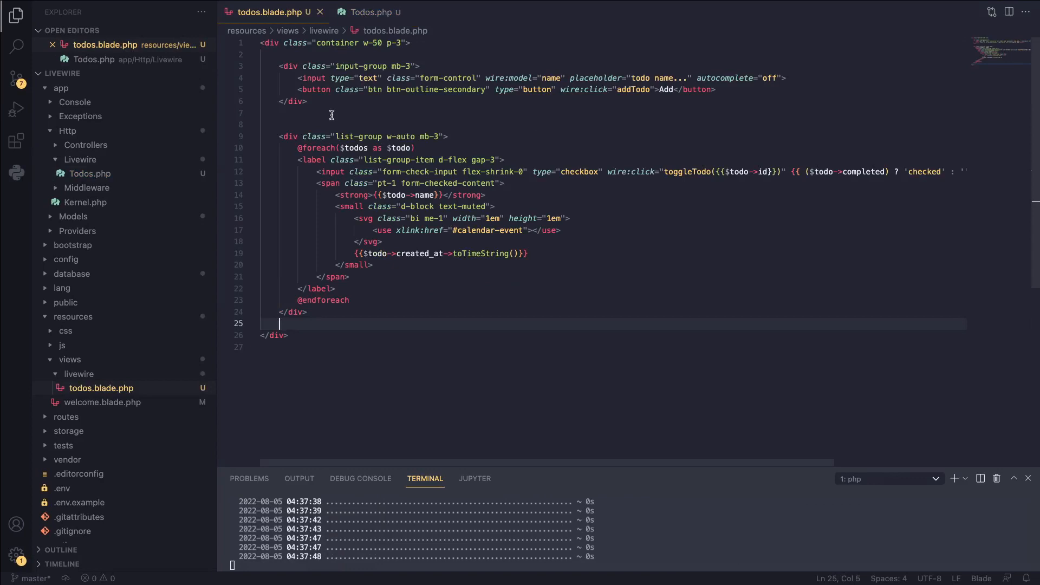
click(368, 12)
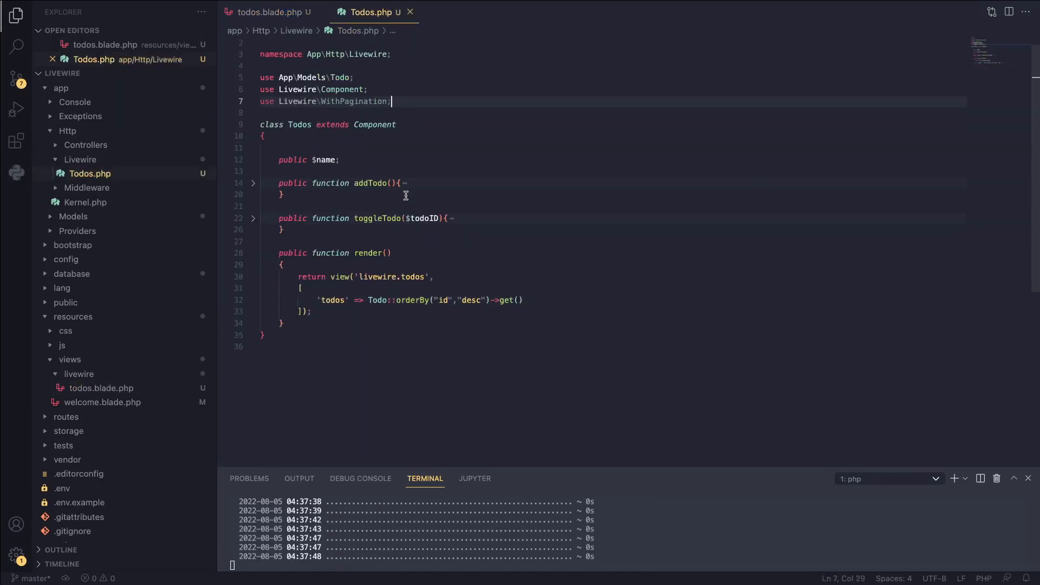
scroll(up, 3)
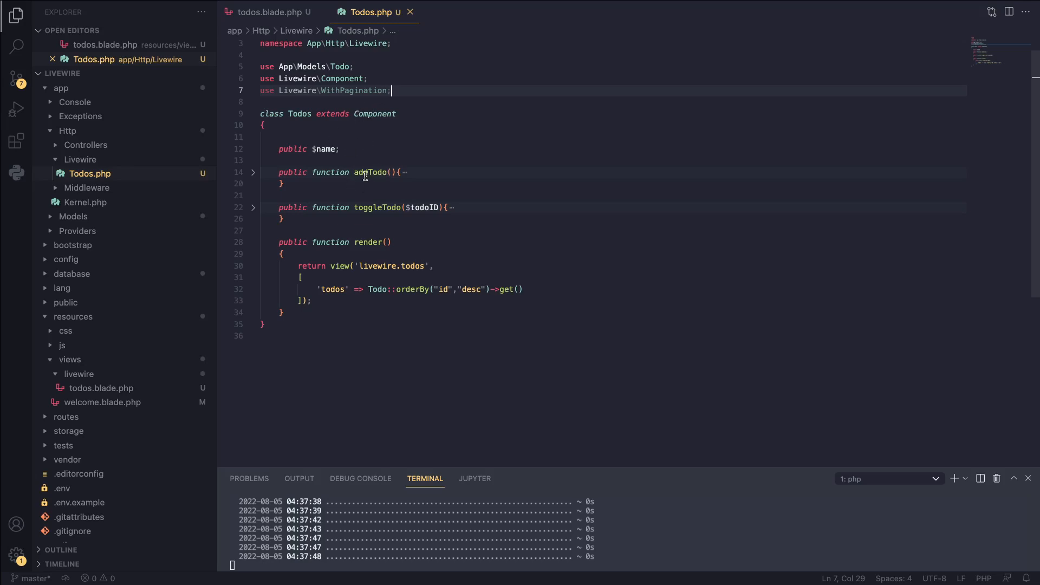
double_click(381, 207)
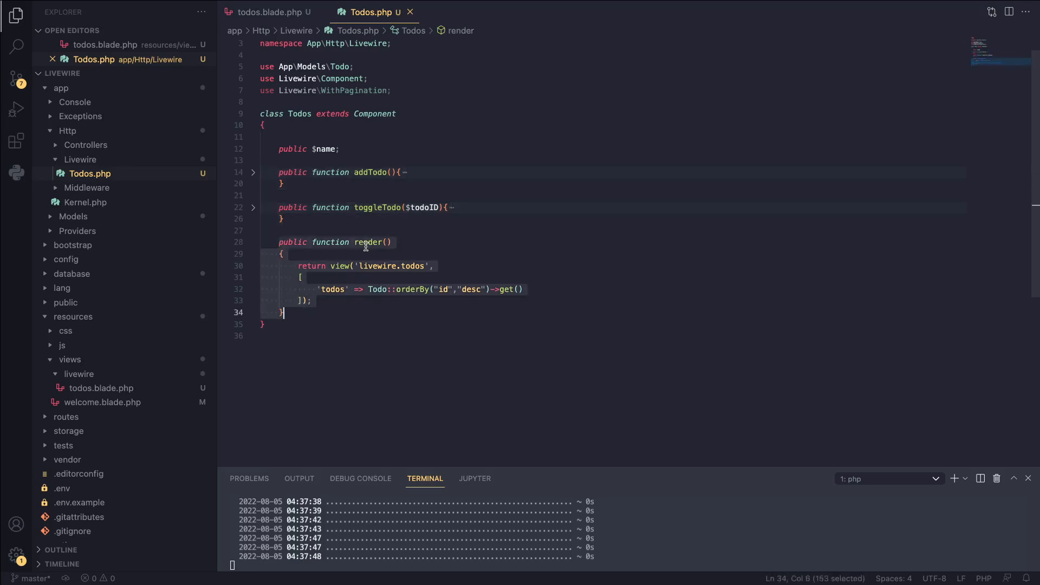
double_click(376, 242)
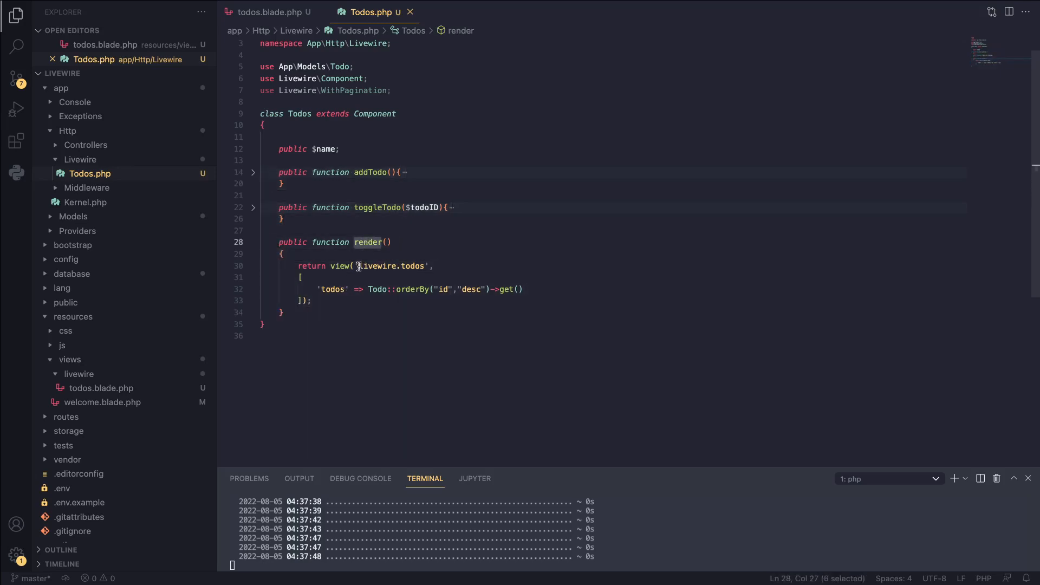
double_click(391, 265)
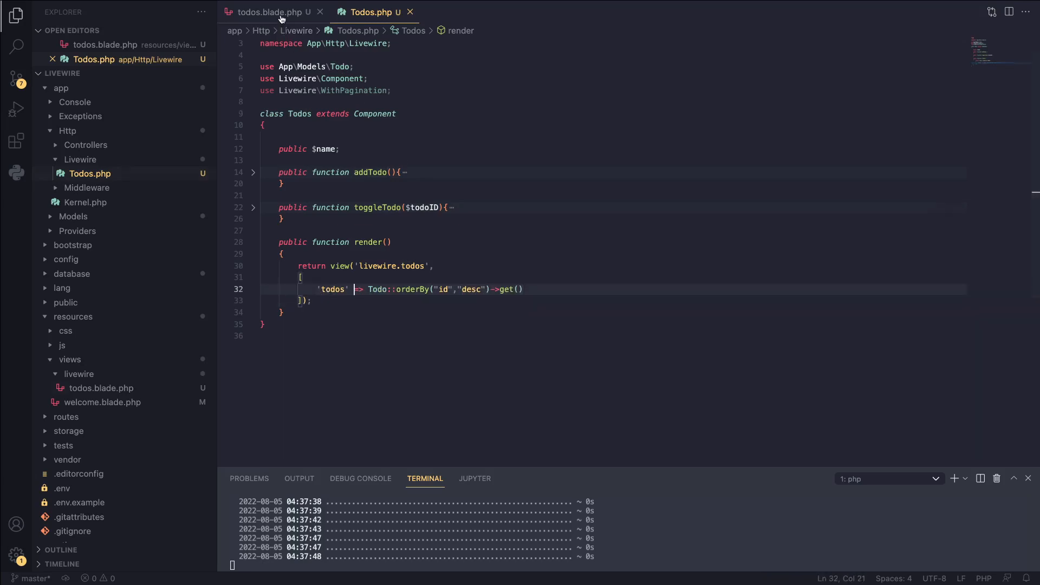
click(269, 12)
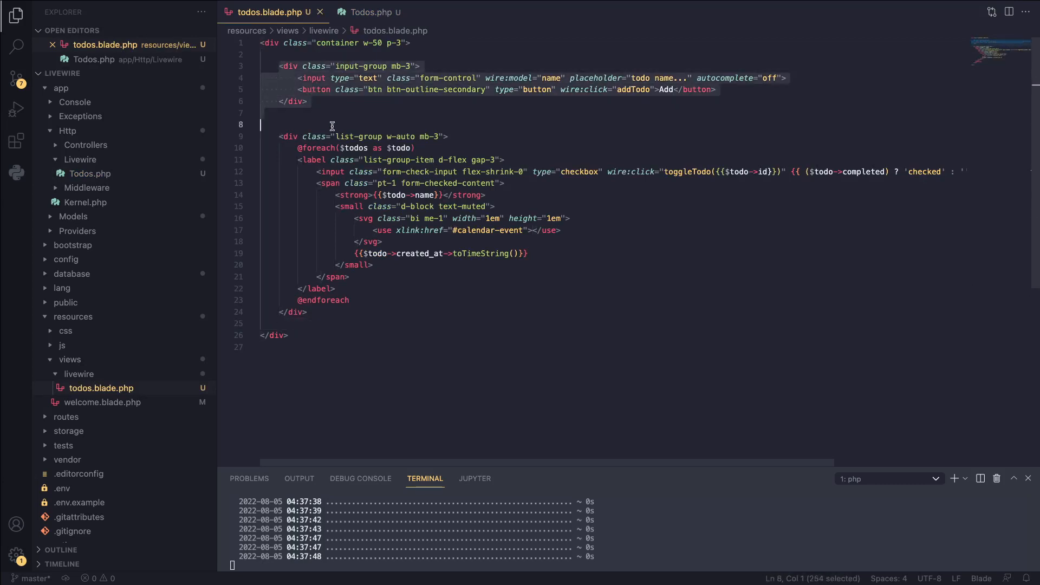
click(300, 89)
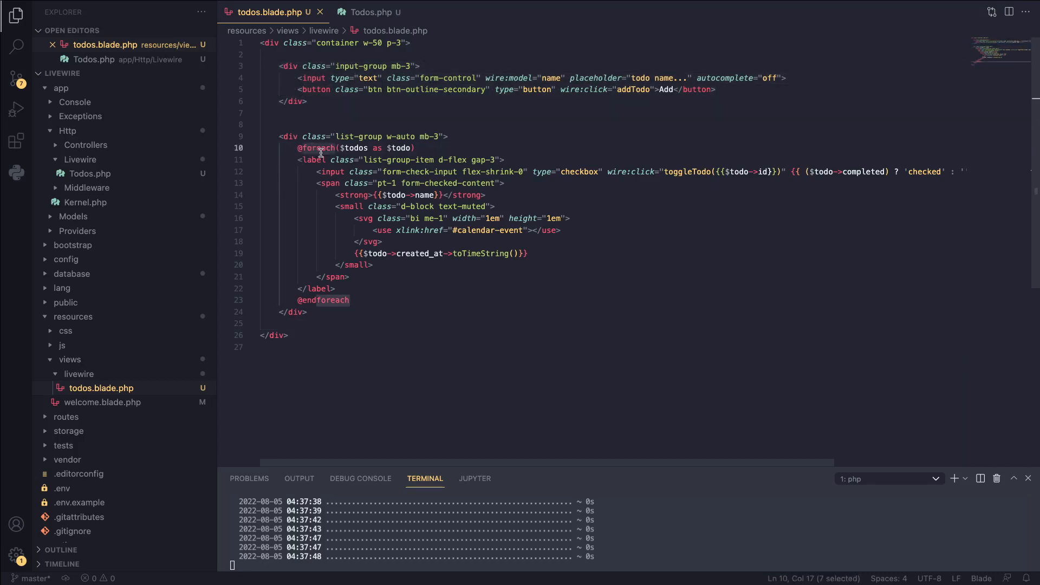
click(298, 148)
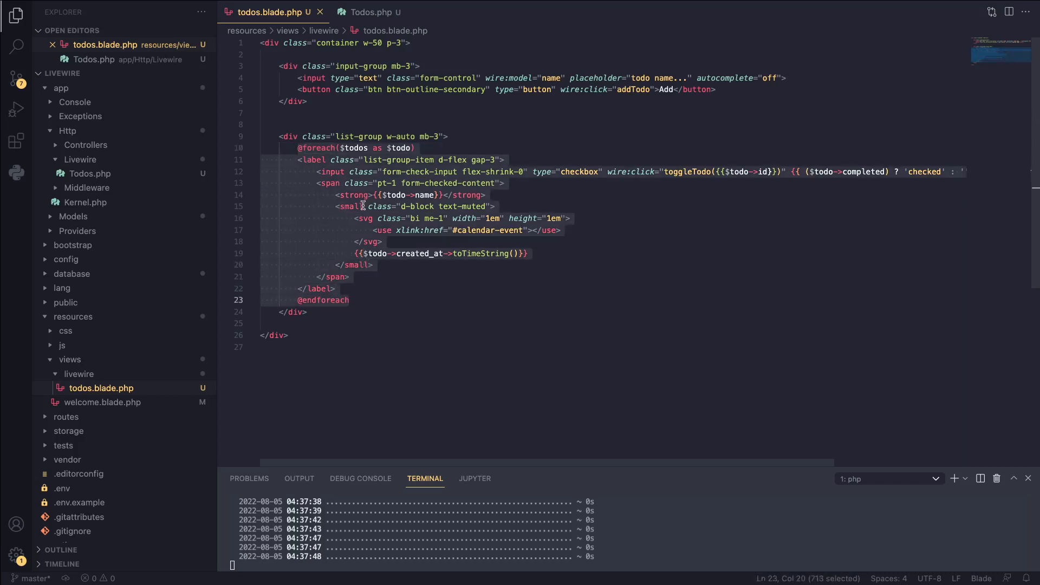
click(298, 160)
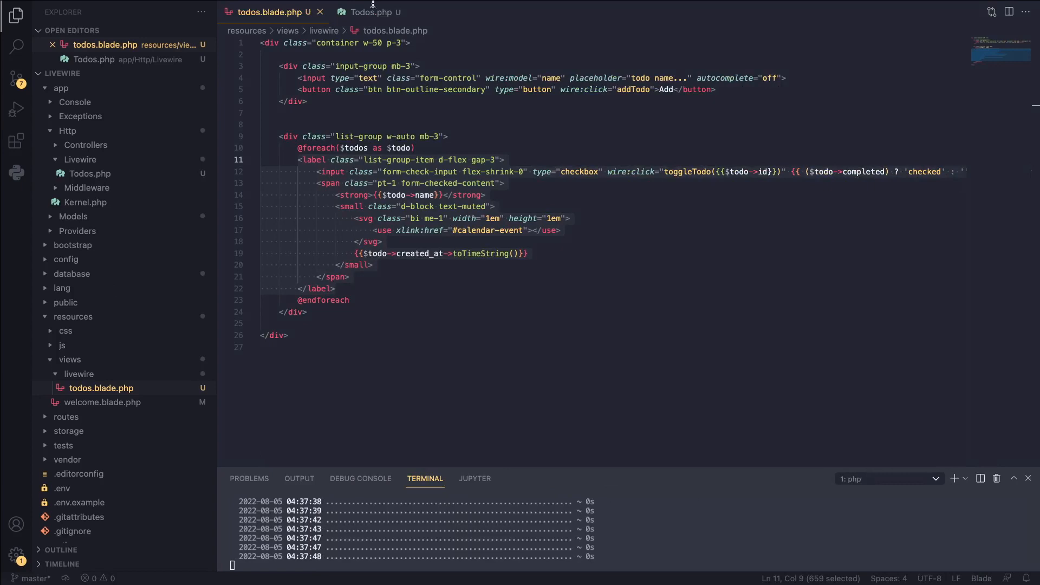
click(369, 12)
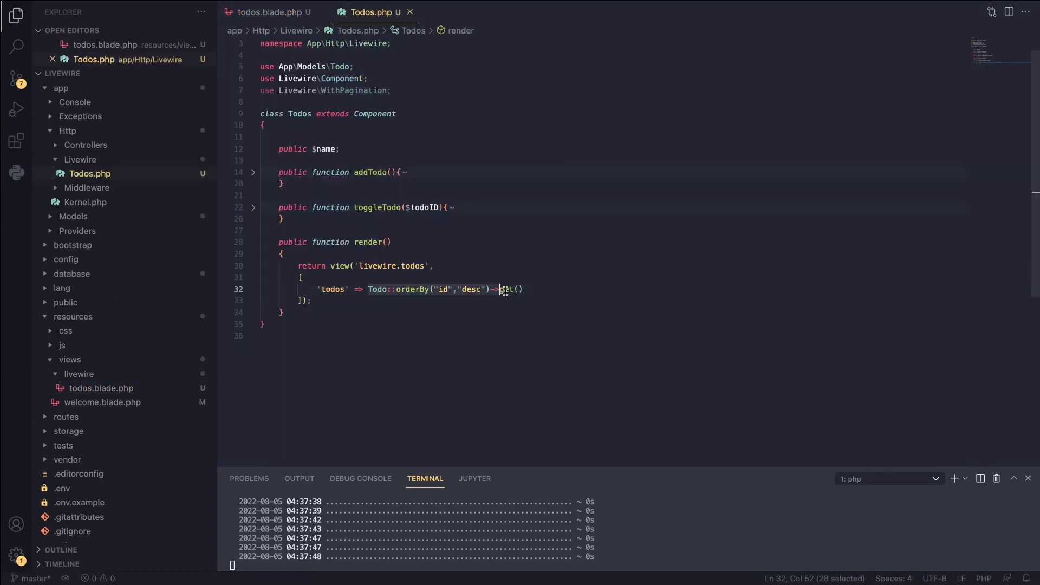
- Replace get() with paginate(5) in the Todos render query
text(paginat)
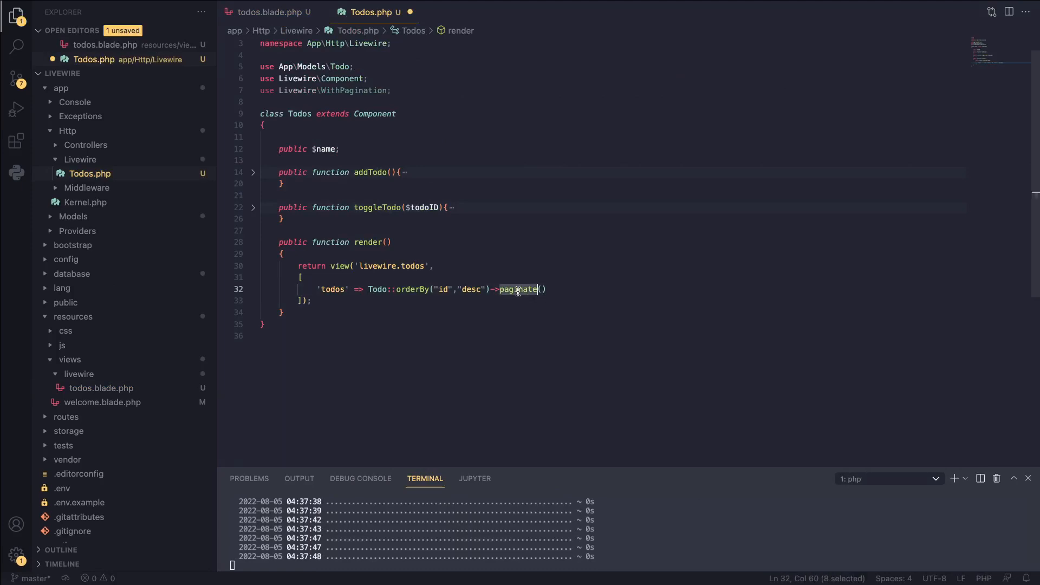
mouse_move(561, 292)
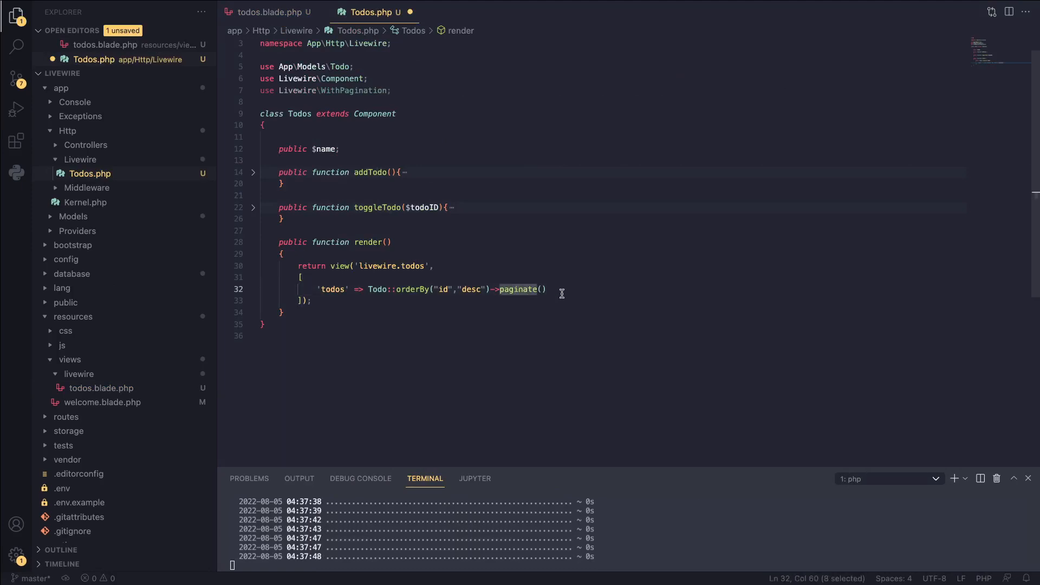
click(544, 289)
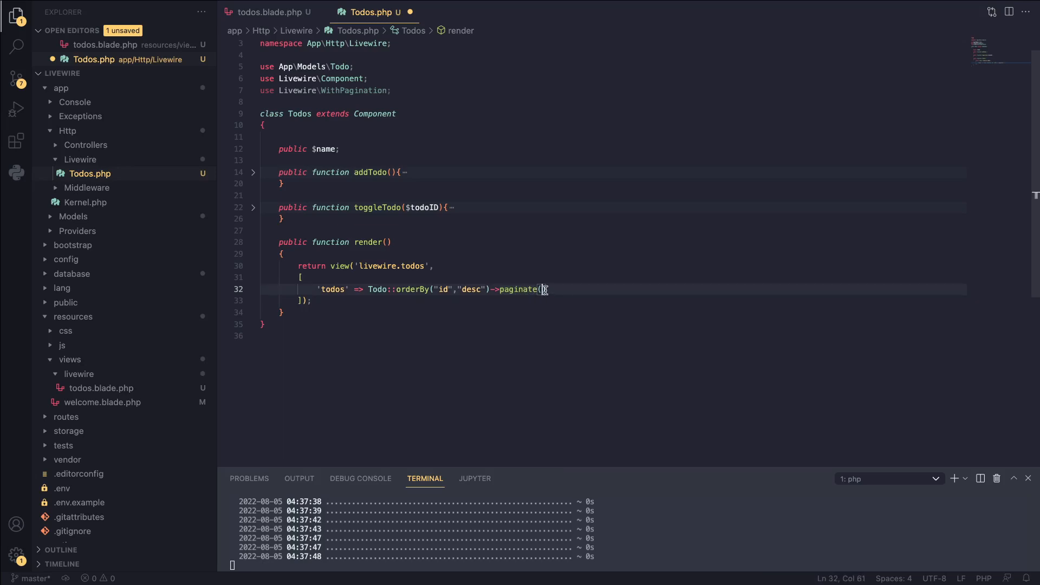
text(5)
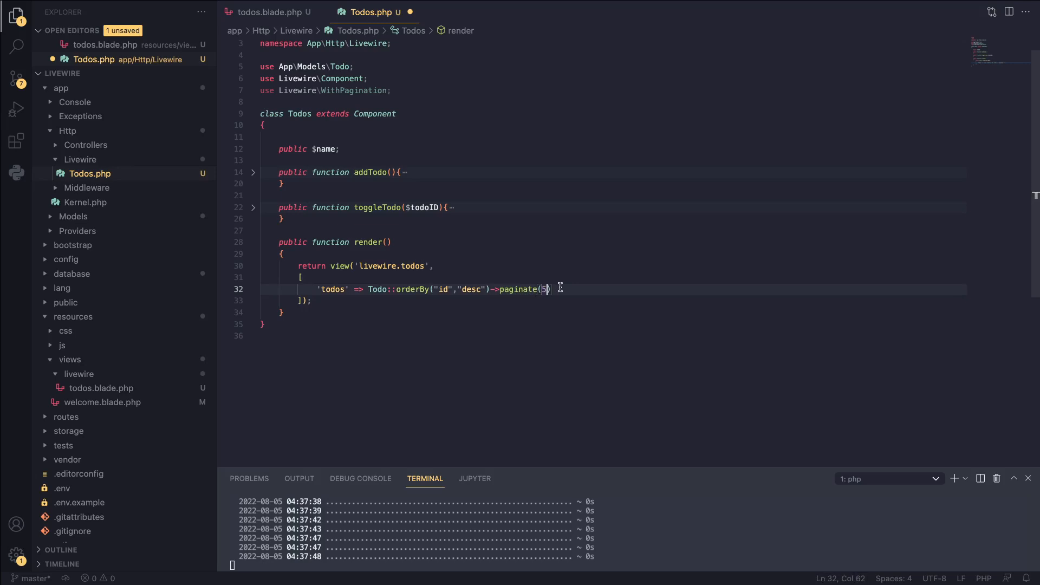
double_click(520, 289)
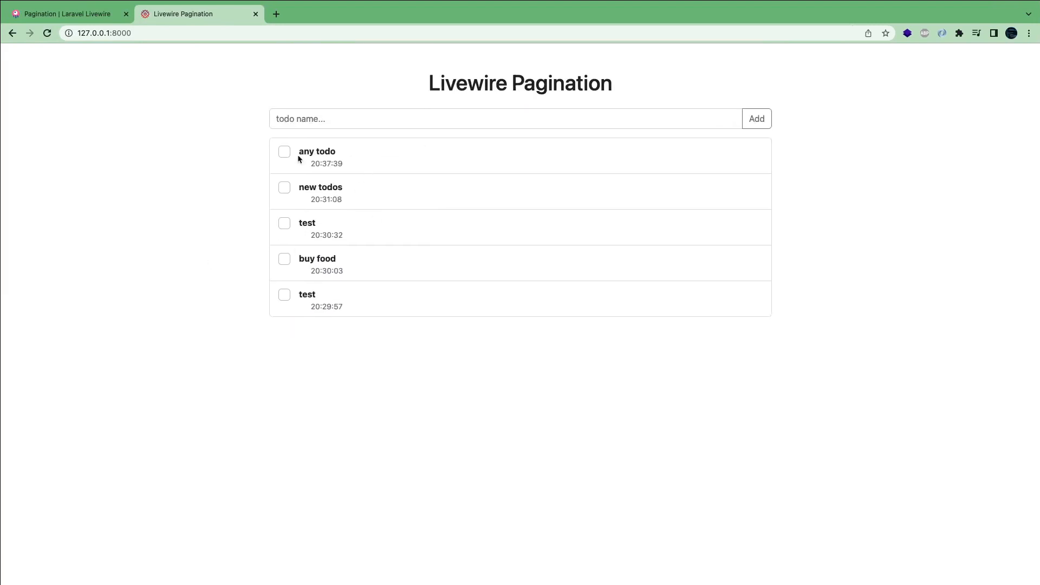
- Toggle the last 'test' todo on and off, leaving all five todos unticked
click(283, 294)
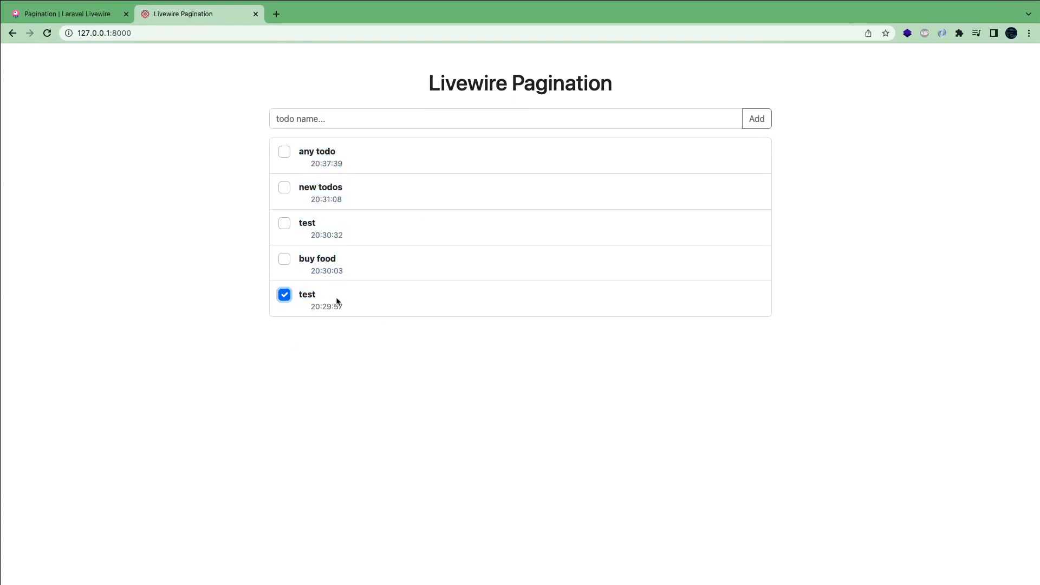
click(283, 295)
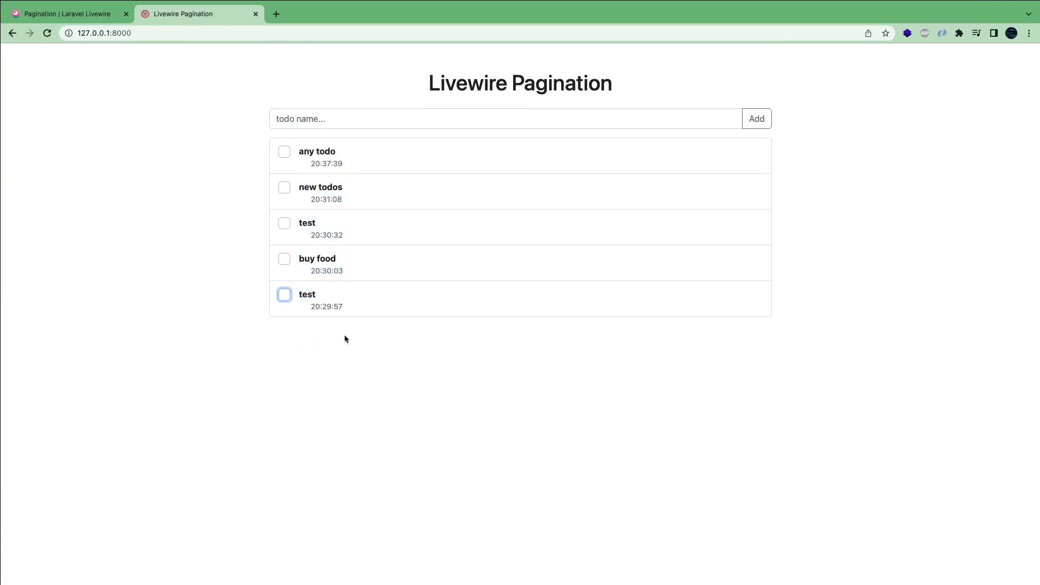
mouse_move(314, 340)
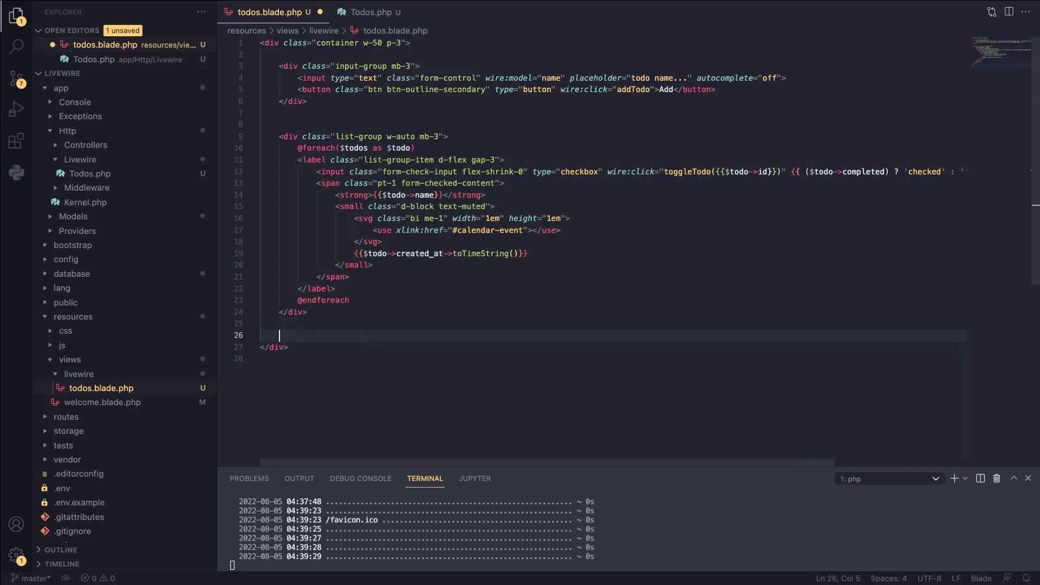
- Output {{ $todos->links() }} below the list group in todos.blade.php
text({{ }})
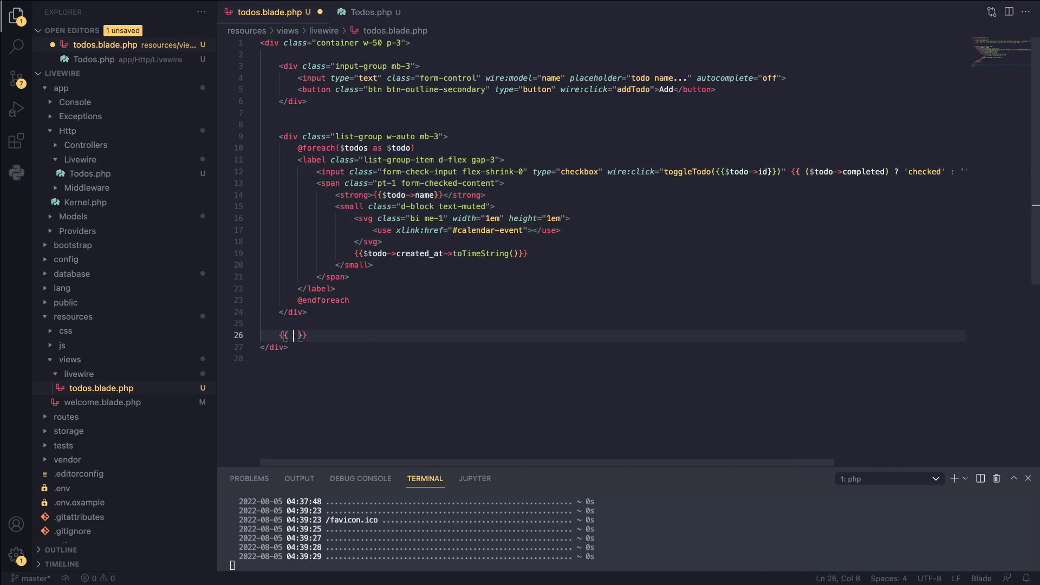
text($tos)
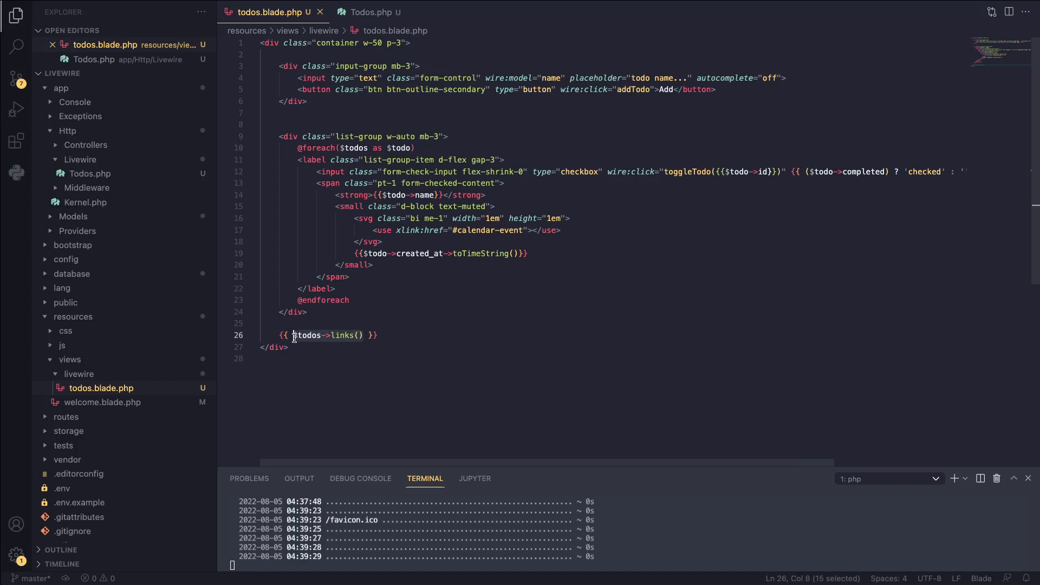
click(293, 335)
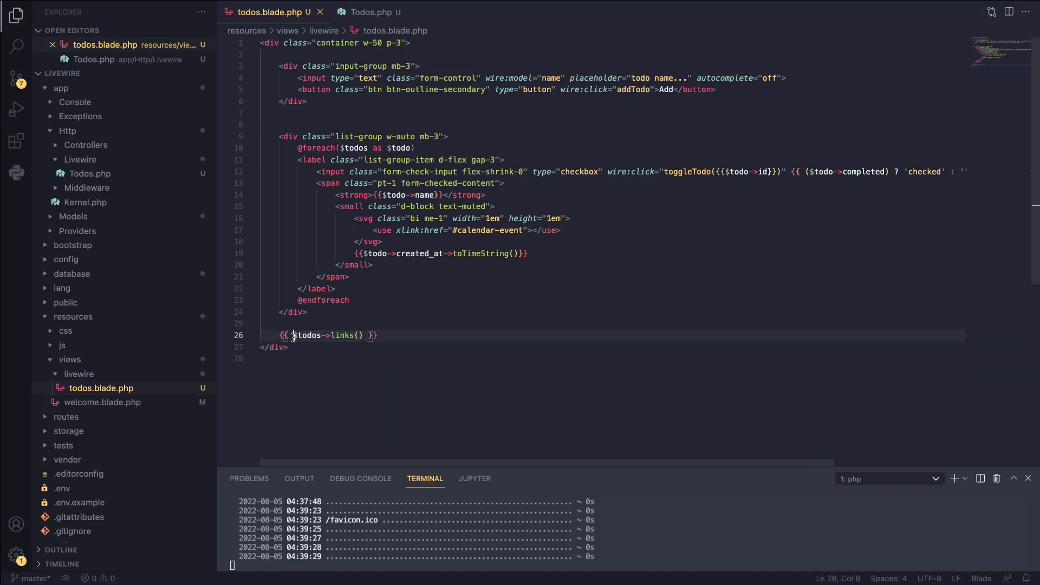
double_click(338, 334)
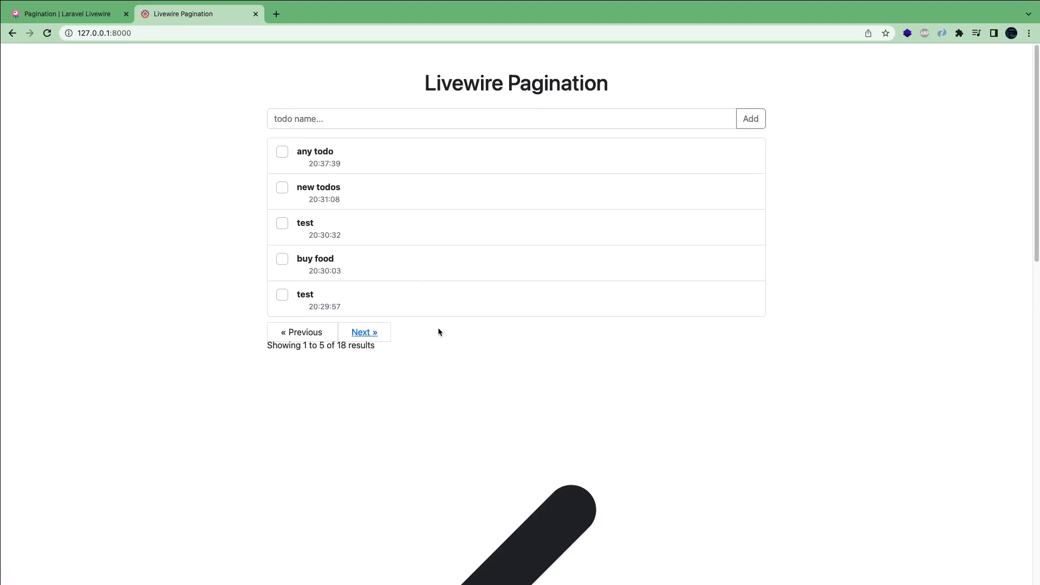
mouse_move(420, 360)
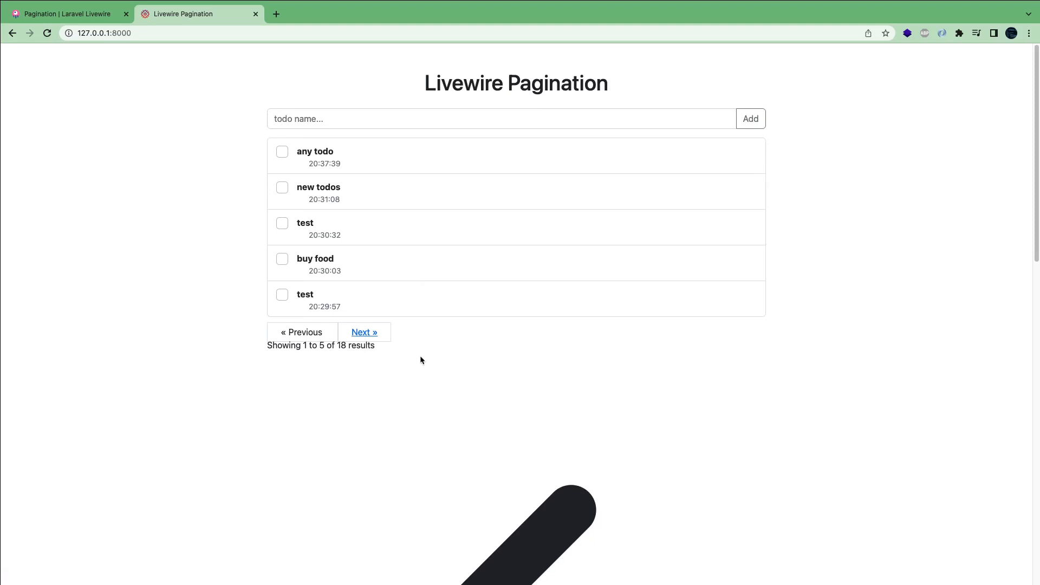
mouse_move(431, 337)
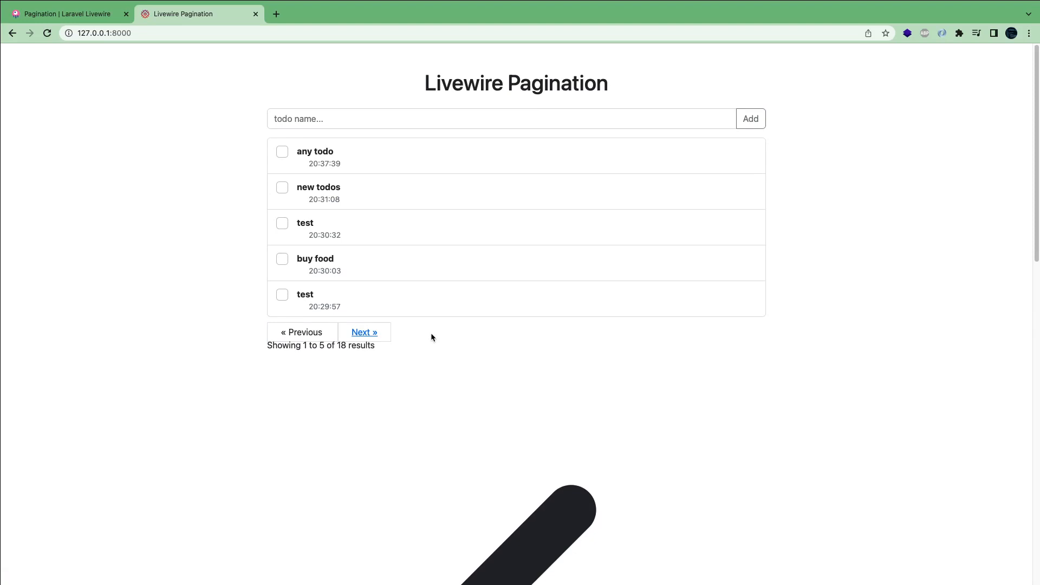
mouse_move(311, 333)
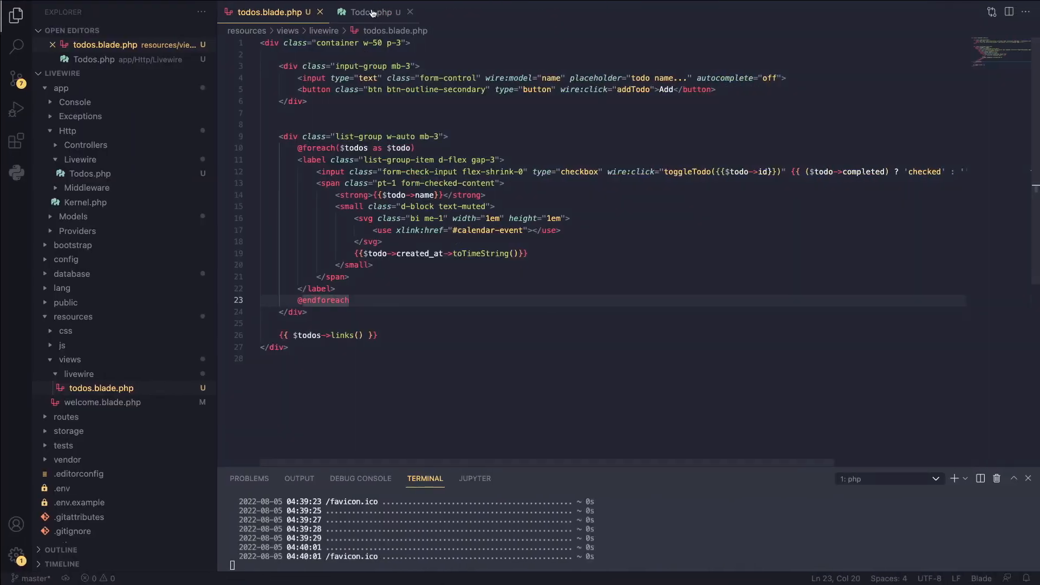
- Add 'use WithPagination;' and protected $paginationTheme = 'bootstrap' to the Todos class
click(370, 12)
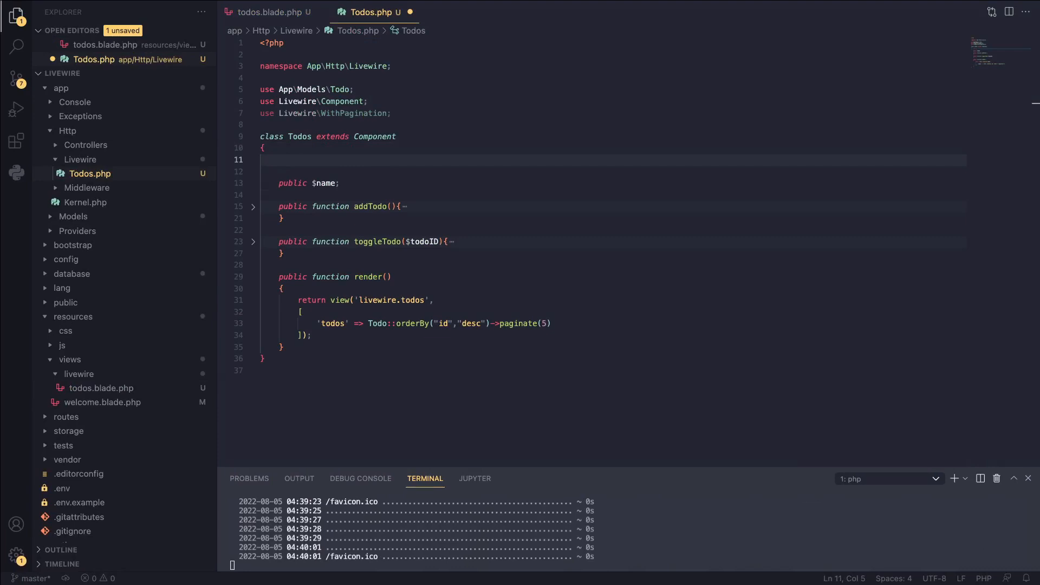
click(323, 160)
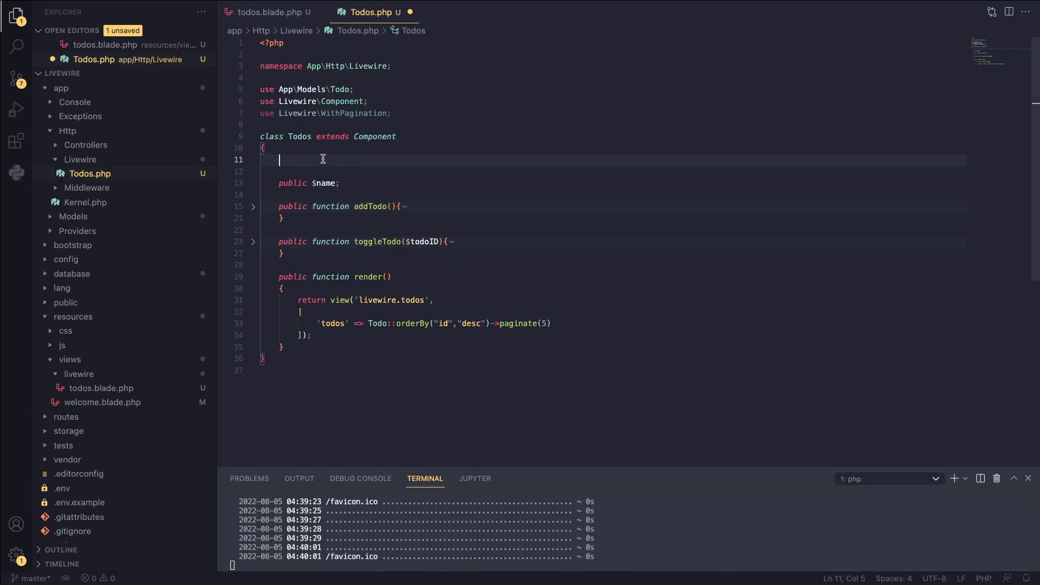
text(use WithPagination;)
text(protected $paginationTheme = 'bootstrap';)
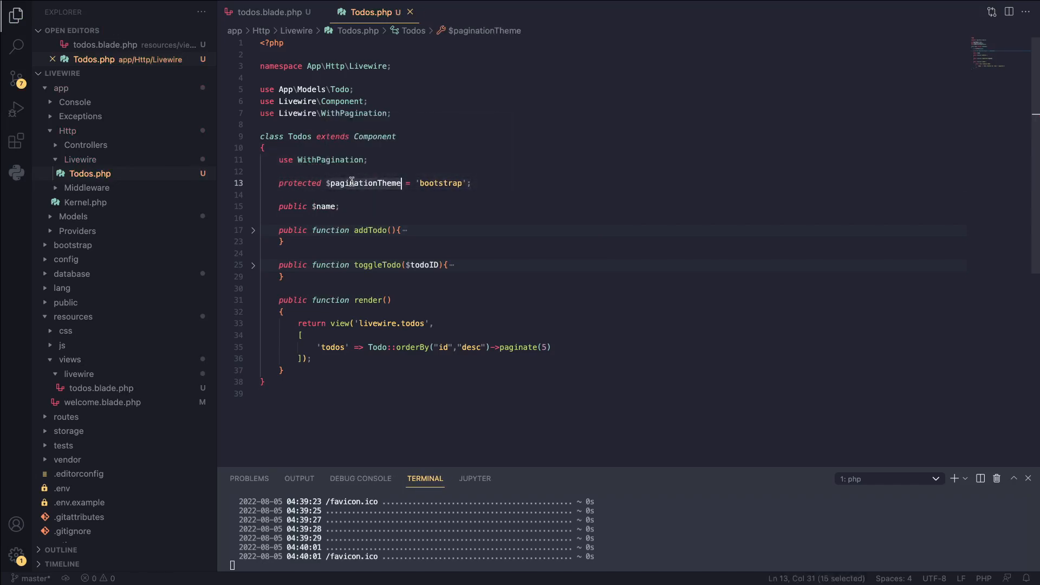
double_click(440, 183)
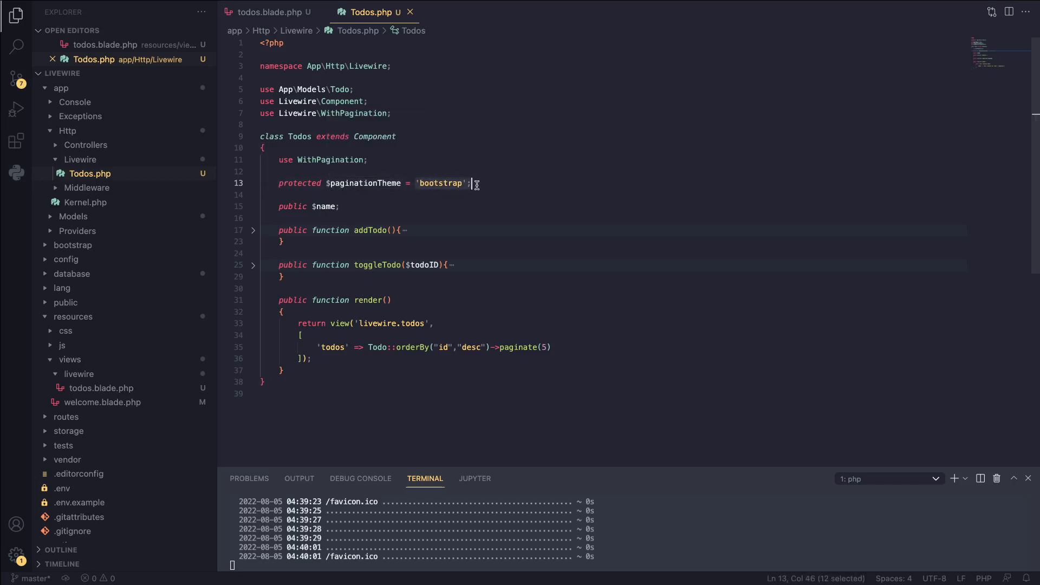
click(441, 183)
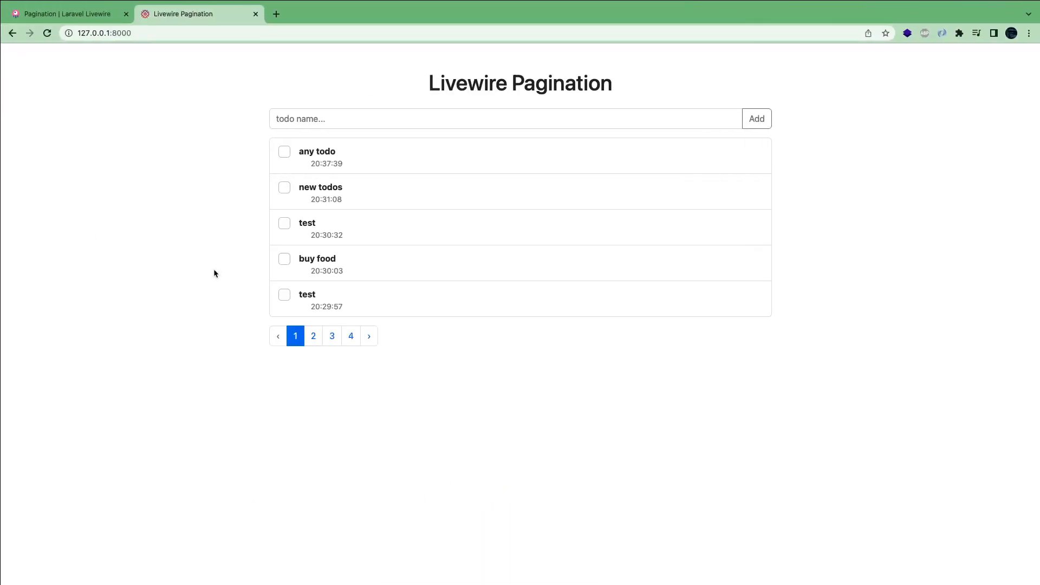
mouse_move(324, 330)
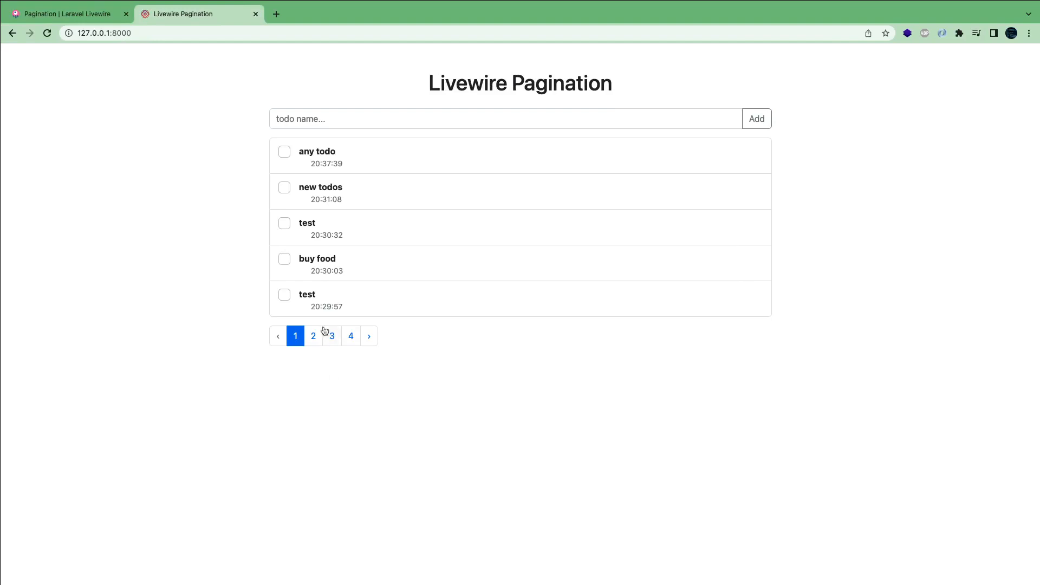
mouse_move(313, 335)
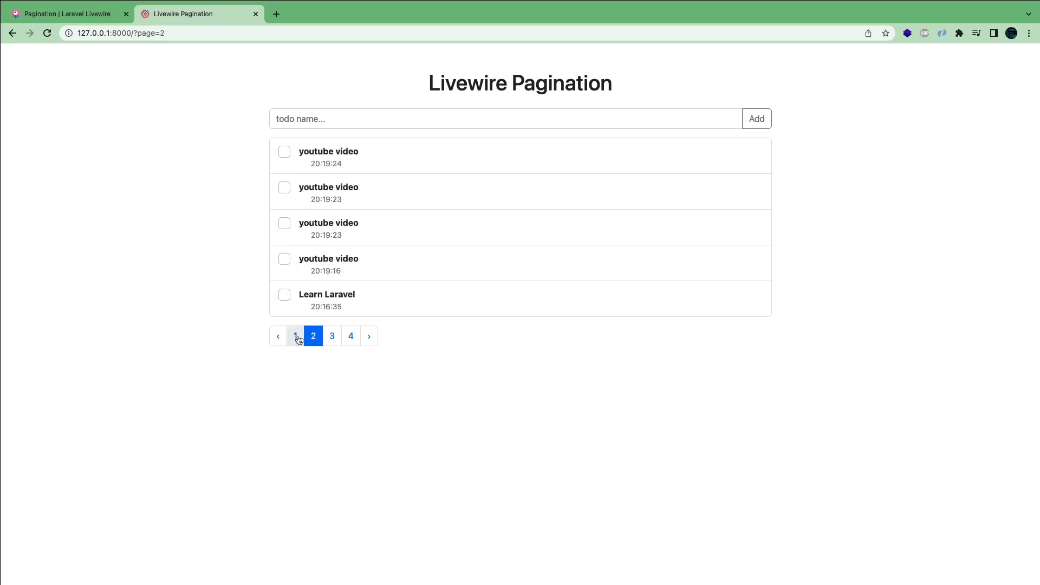
- Navigate the numbered page links back to page 1, then comment out the WithPagination line
click(295, 336)
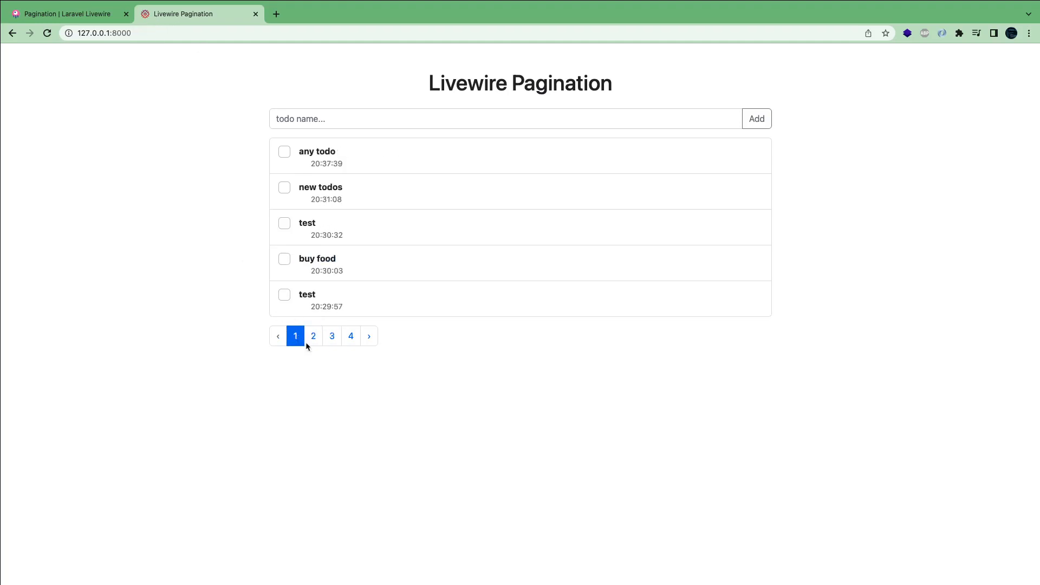
click(331, 336)
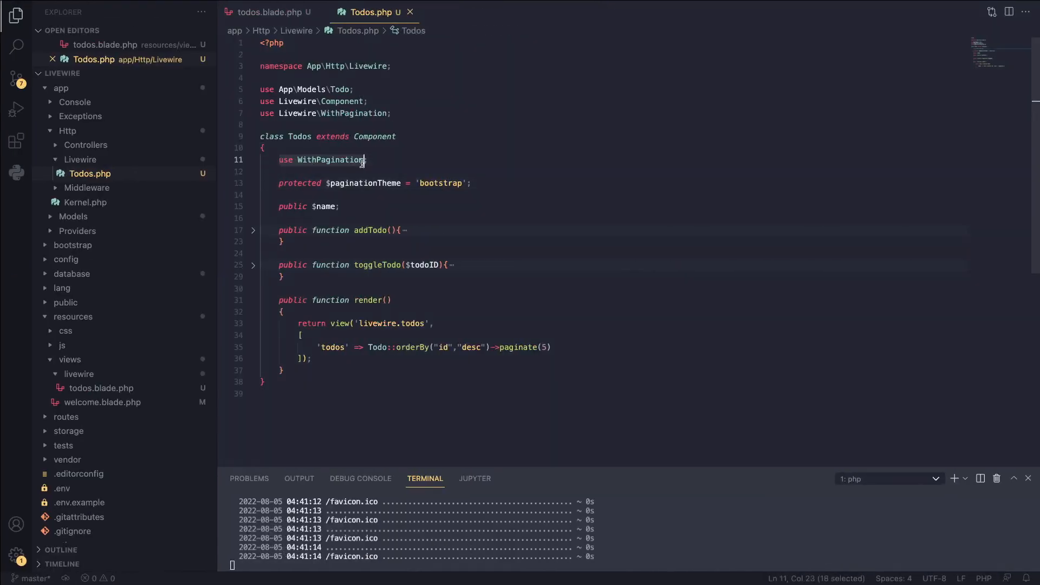
key(Ctrl+/)
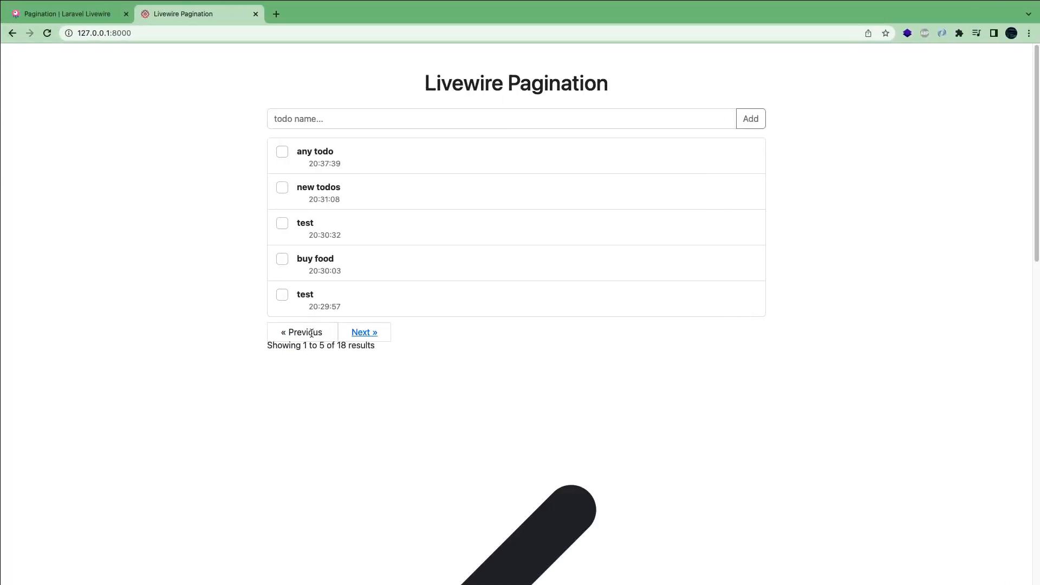
mouse_move(364, 335)
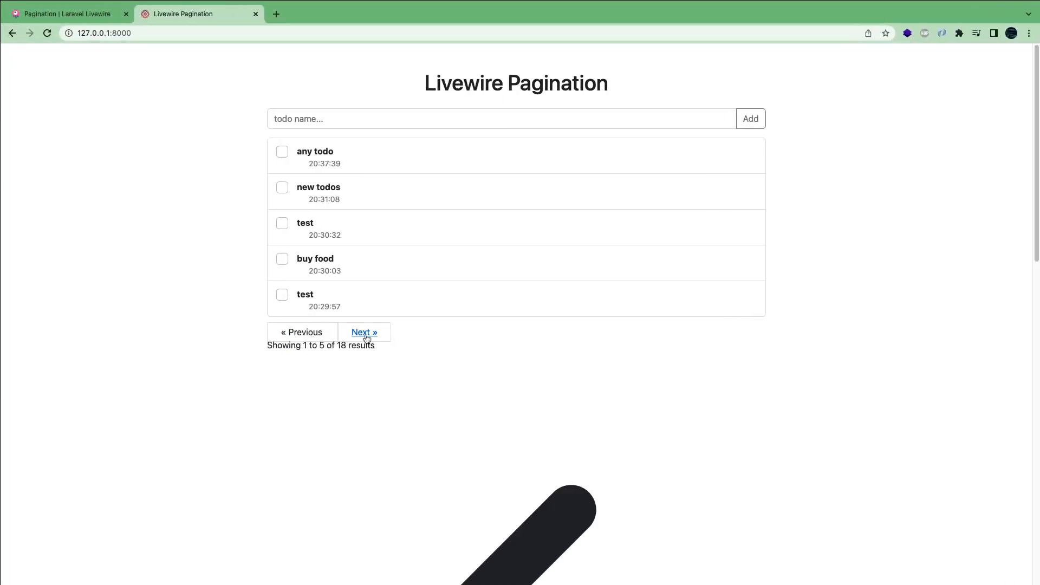
- Use the default Next » link to load the next page of todos with a full reload
click(364, 332)
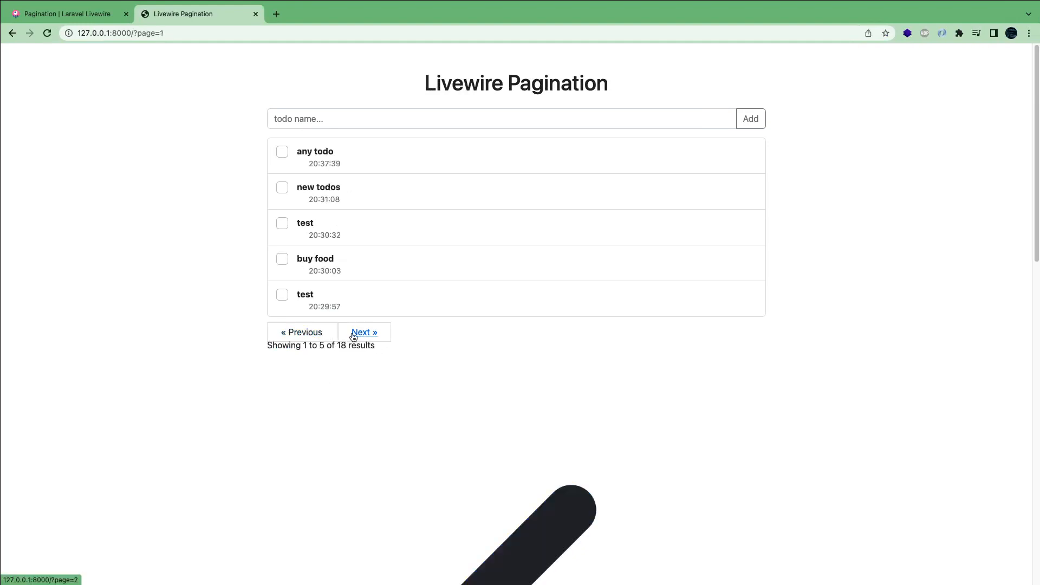
click(364, 332)
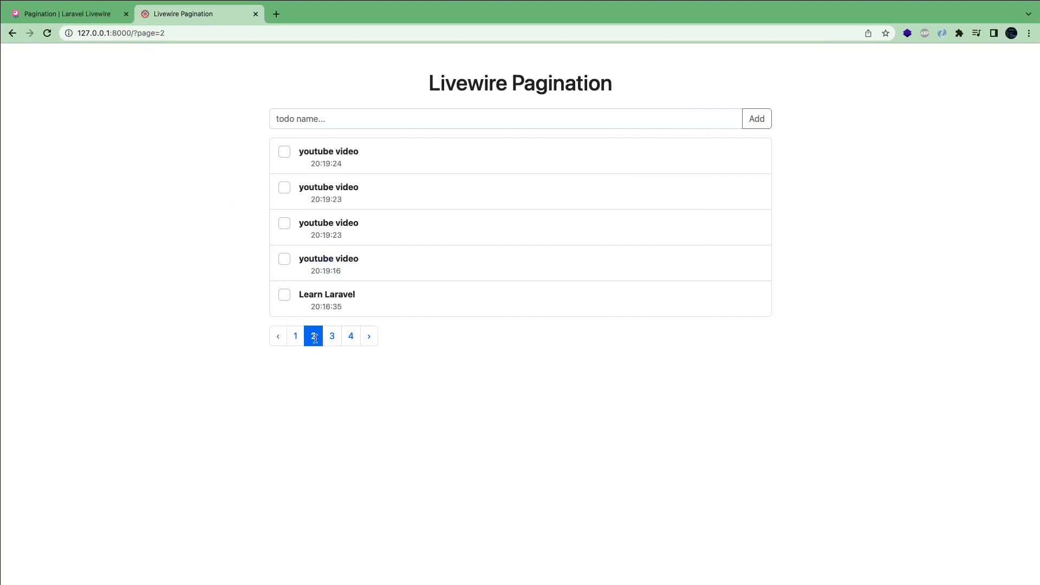
- Visit page 3, then page 2, then return to page 1 via the numbered links
click(332, 336)
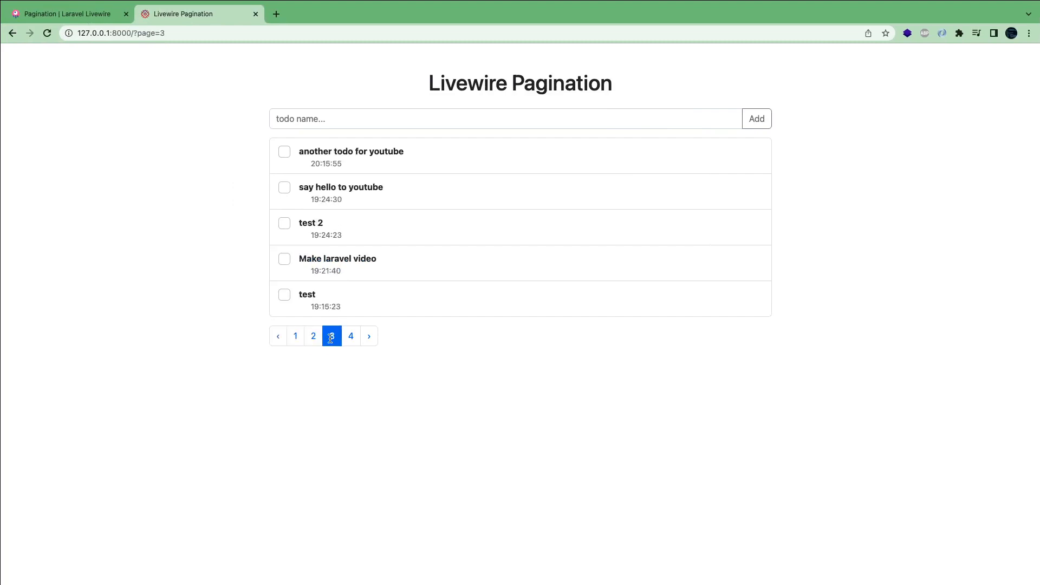
mouse_move(351, 335)
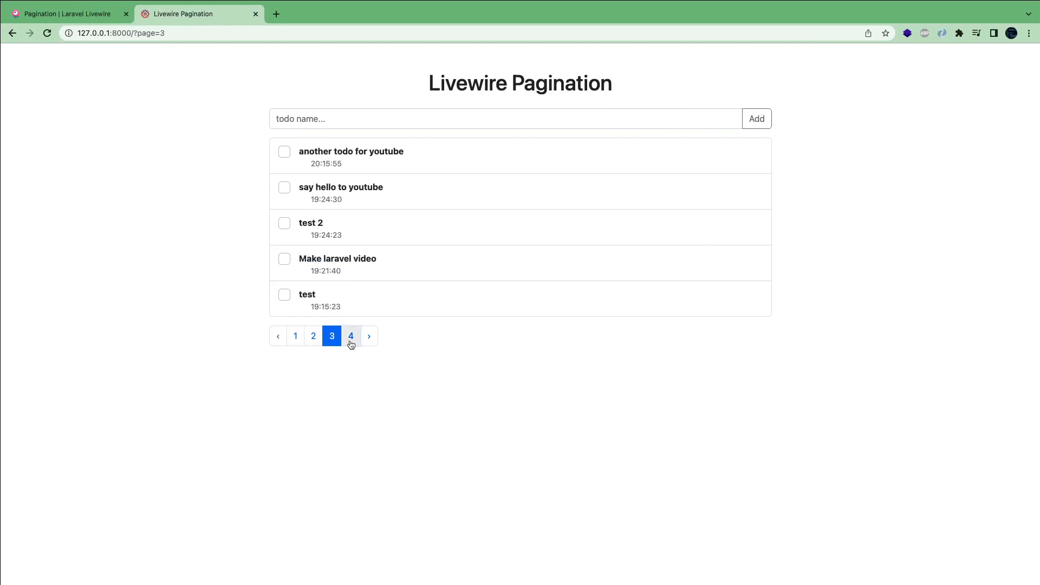
click(351, 336)
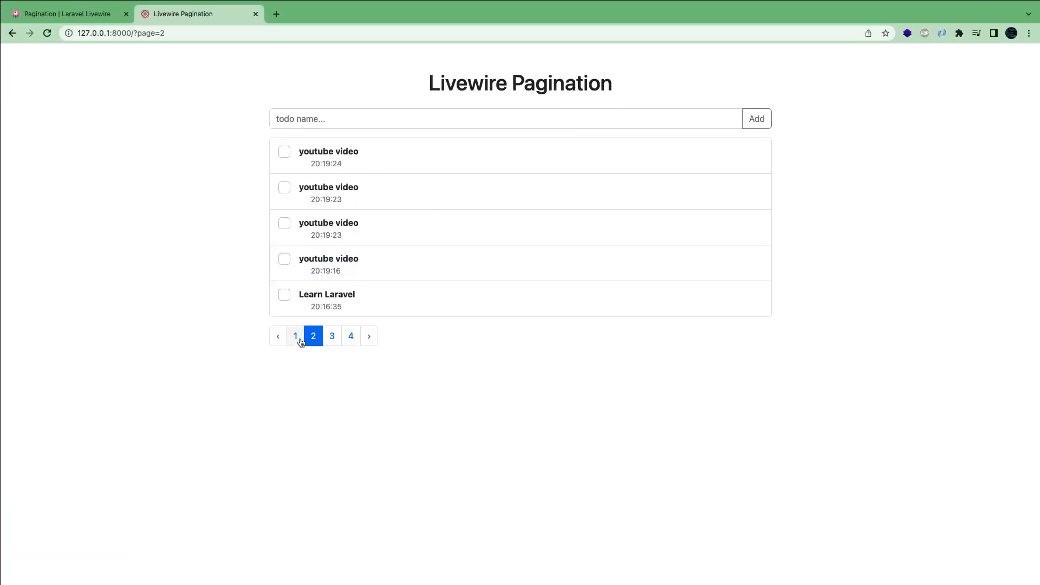
click(295, 336)
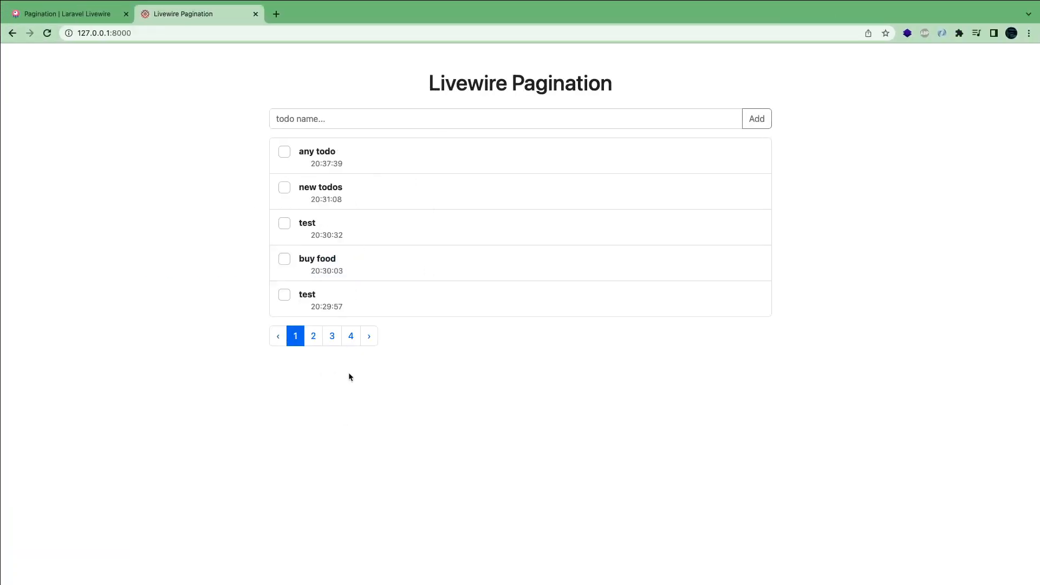